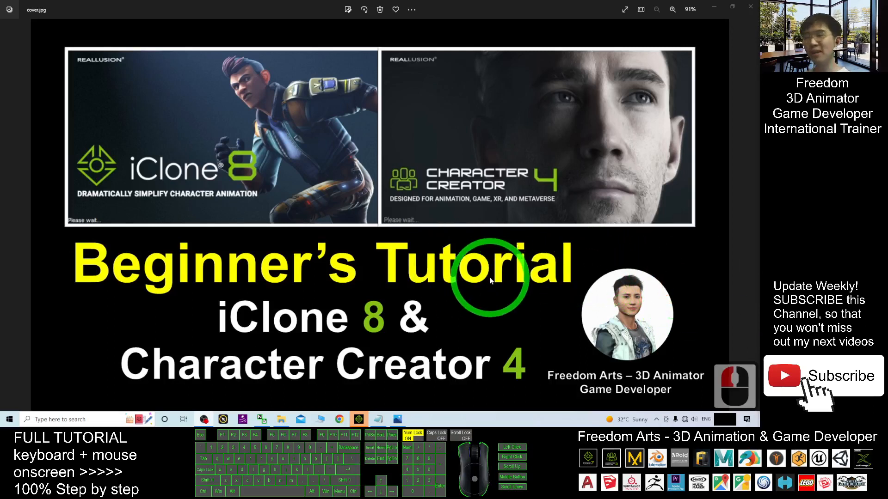
{"action": "mouse_move", "coordinate": [436, 327]}
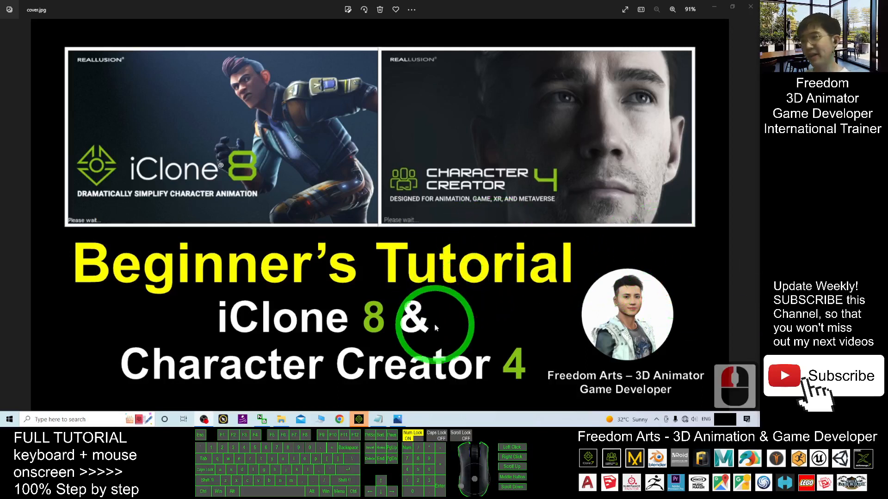
{"action": "mouse_move", "coordinate": [487, 286]}
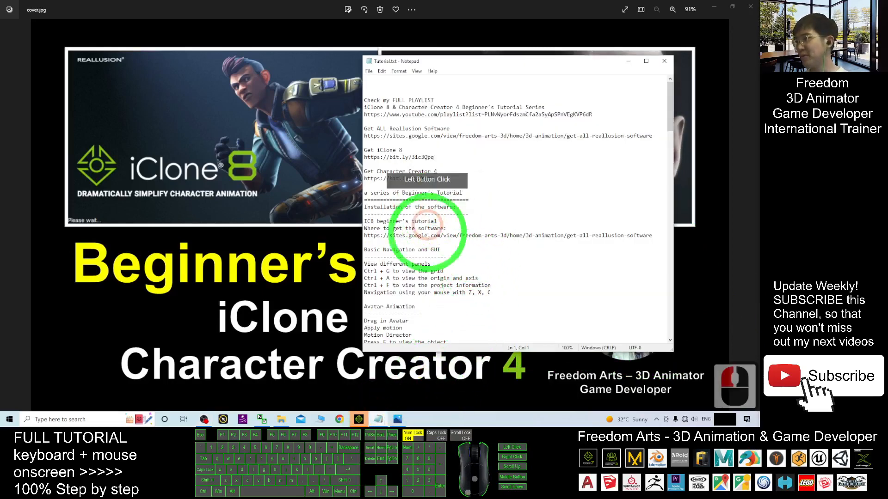
Step: Scroll down through the beginner tutorial notes over the cover image
{"action": "scroll", "scroll_direction": "down", "scroll_amount": 3}
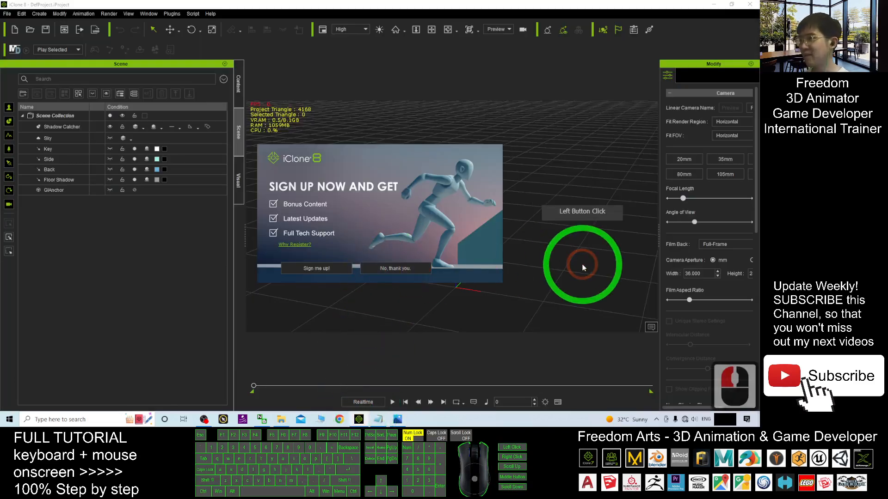
Step: Decline the iClone sign-up offer with 'No, thank you' and return to the tutorial notes
{"action": "left_click", "coordinate": [394, 268]}
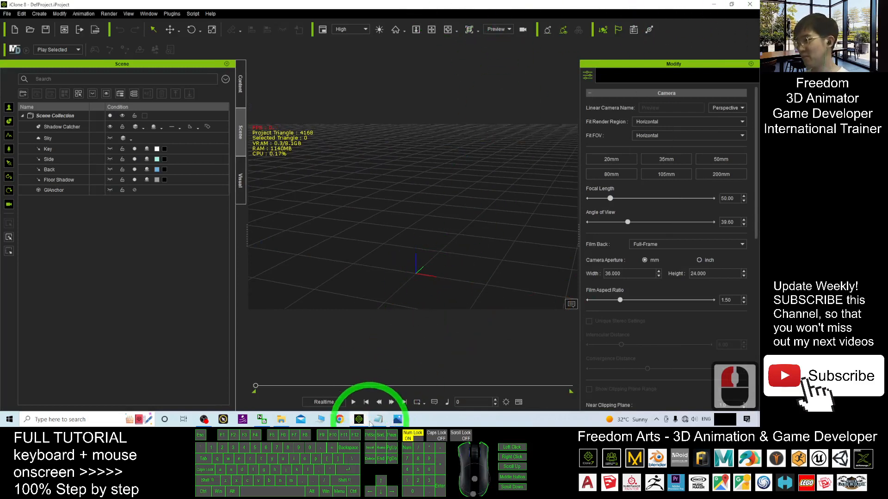
{"action": "left_click", "coordinate": [376, 419]}
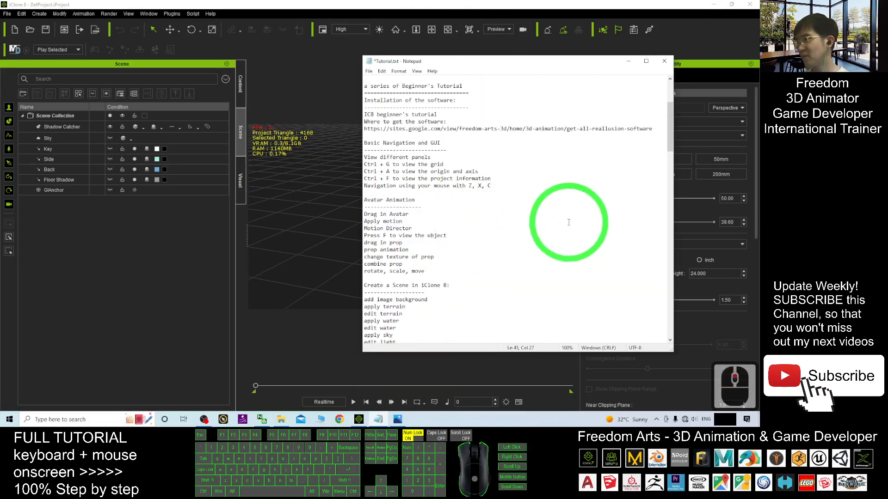
{"action": "scroll", "scroll_direction": "down", "scroll_amount": 3}
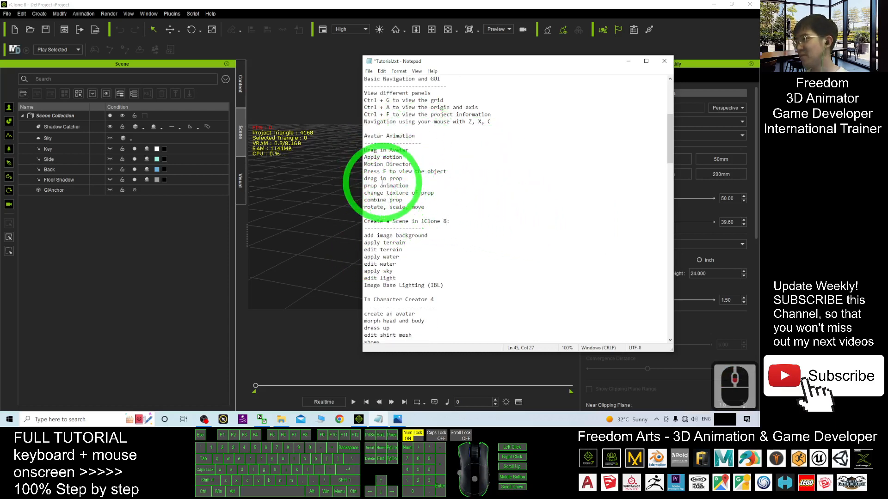
Step: Insert a Props' animation heading after the Press F step, then minimize the notes
{"action": "left_click", "coordinate": [447, 171]}
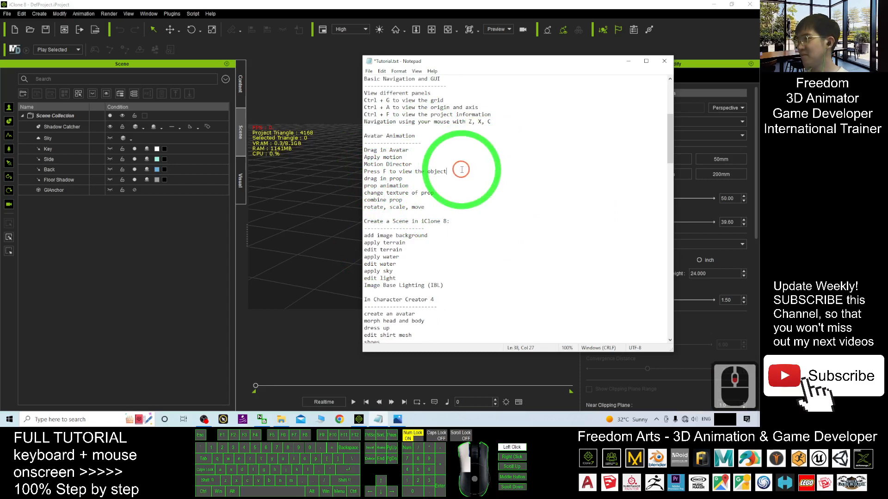
{"action": "left_click", "coordinate": [484, 176]}
{"action": "type", "text": "Props' animation"}
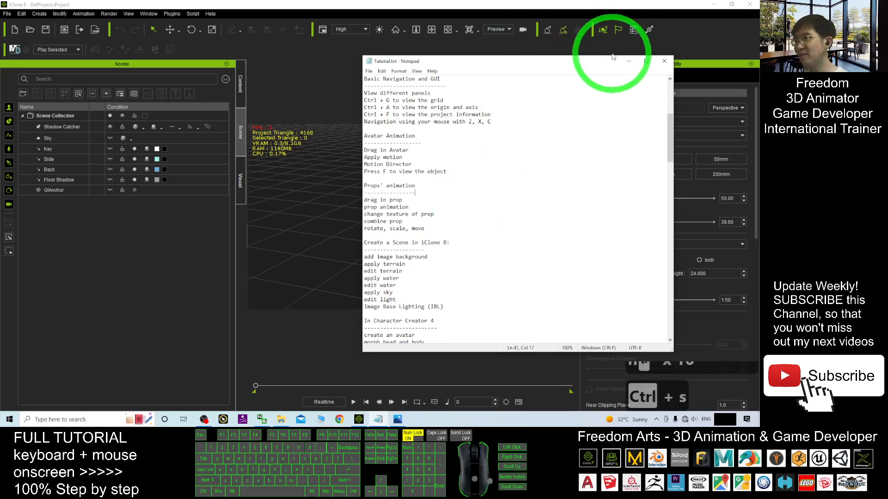
{"action": "left_click", "coordinate": [664, 61]}
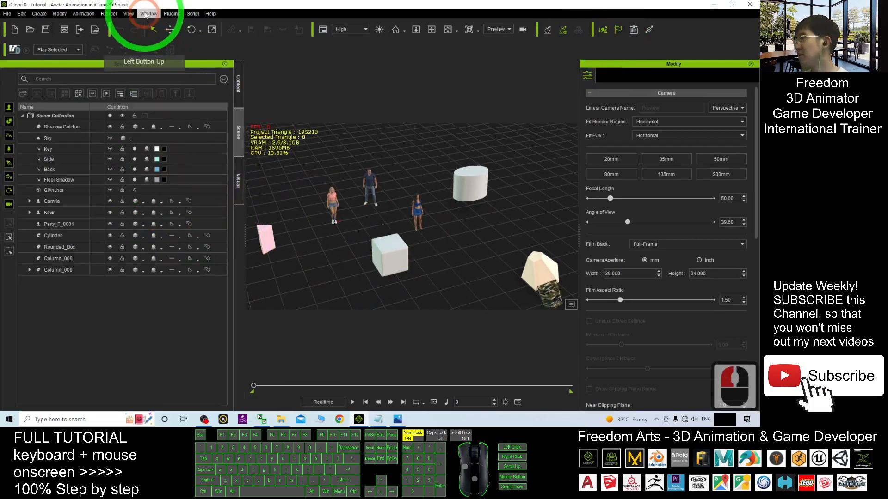
Step: Switch iClone to the Standard workspace layout via Window > Workspace
{"action": "left_click", "coordinate": [149, 13]}
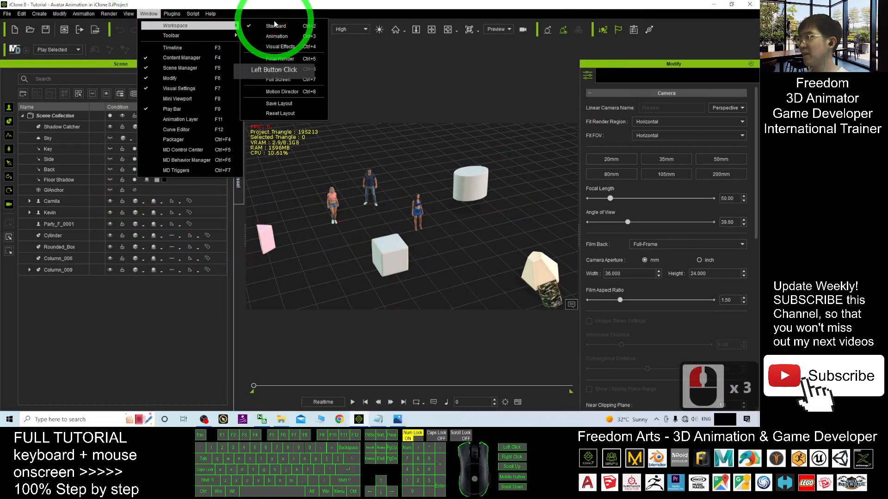
{"action": "left_click", "coordinate": [181, 57]}
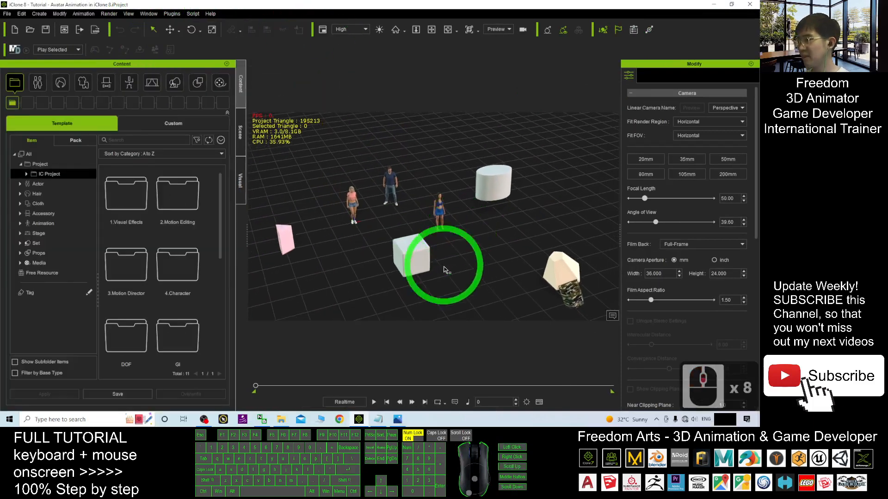
{"action": "left_click", "coordinate": [373, 402]}
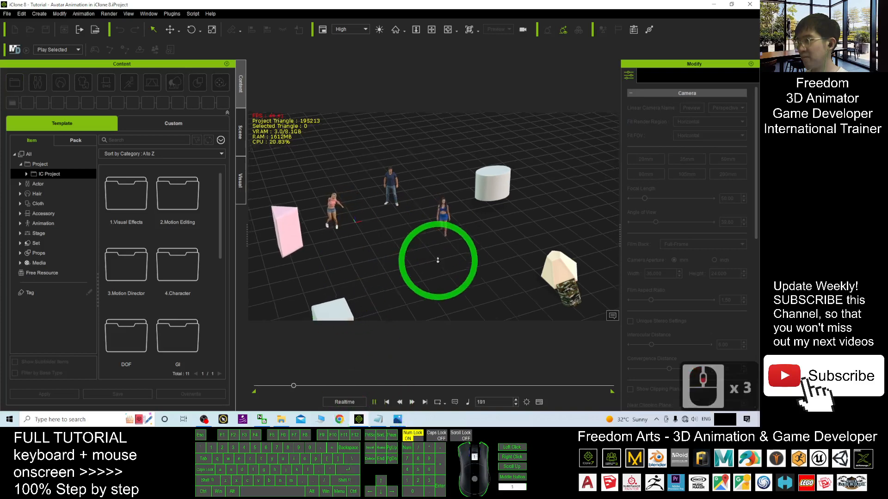
Step: Preview the scene animation, stop at the first frame, and check the scene-creation notes
{"action": "left_click", "coordinate": [387, 401]}
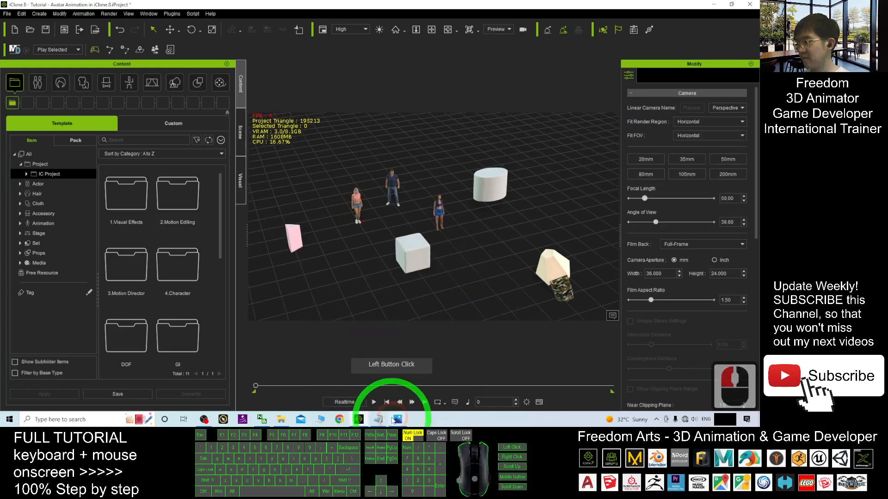
{"action": "left_click", "coordinate": [378, 419]}
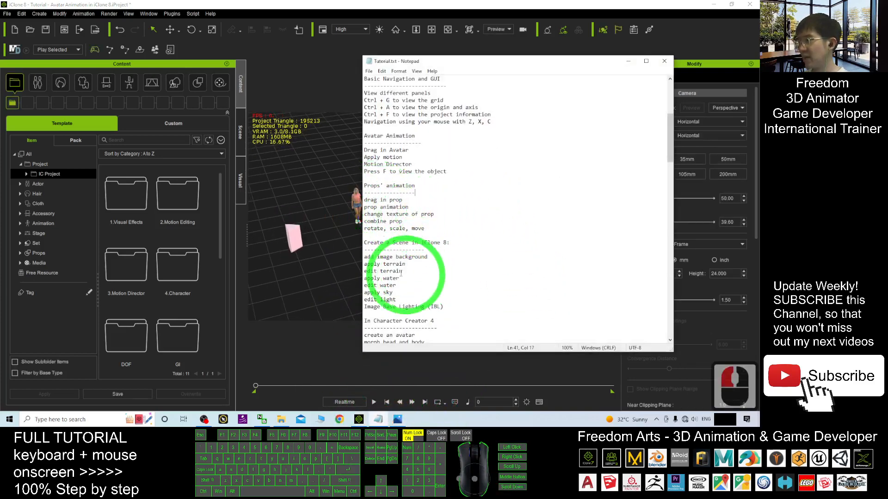
{"action": "double_click", "coordinate": [396, 257]}
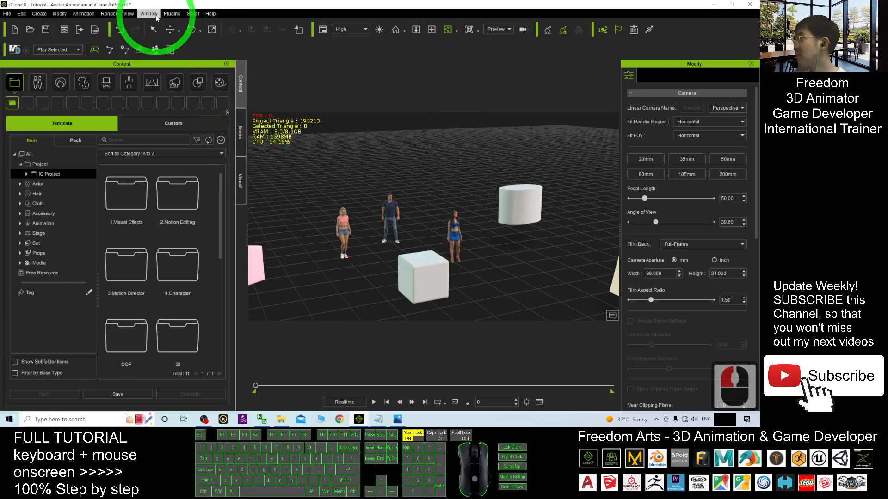
Step: Switch iClone to the All Panels workspace layout
{"action": "left_click", "coordinate": [148, 13]}
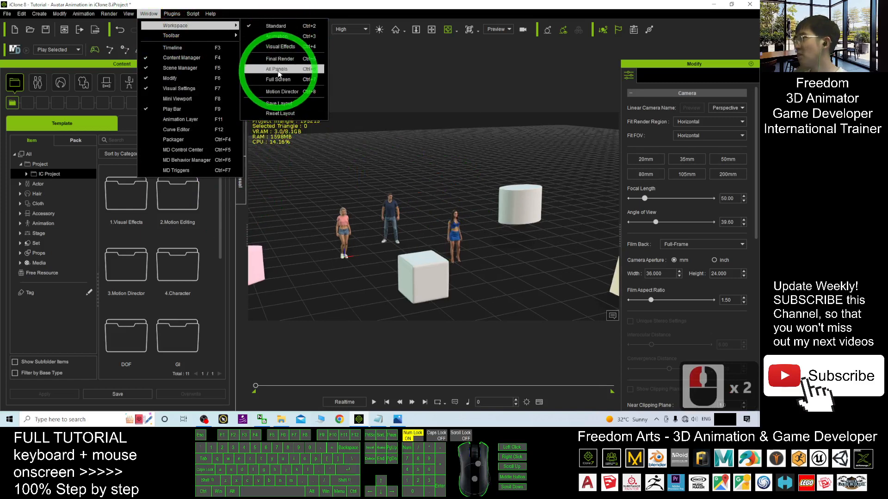
{"action": "left_click", "coordinate": [278, 68]}
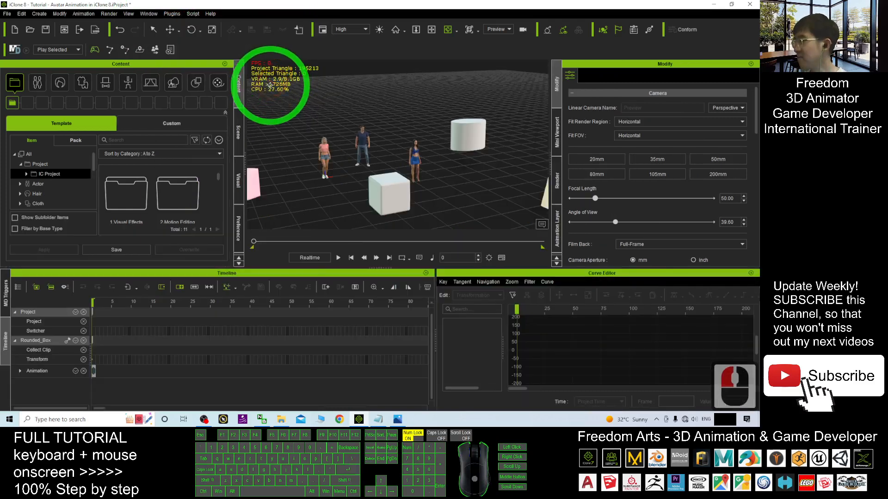
{"action": "left_click", "coordinate": [425, 274]}
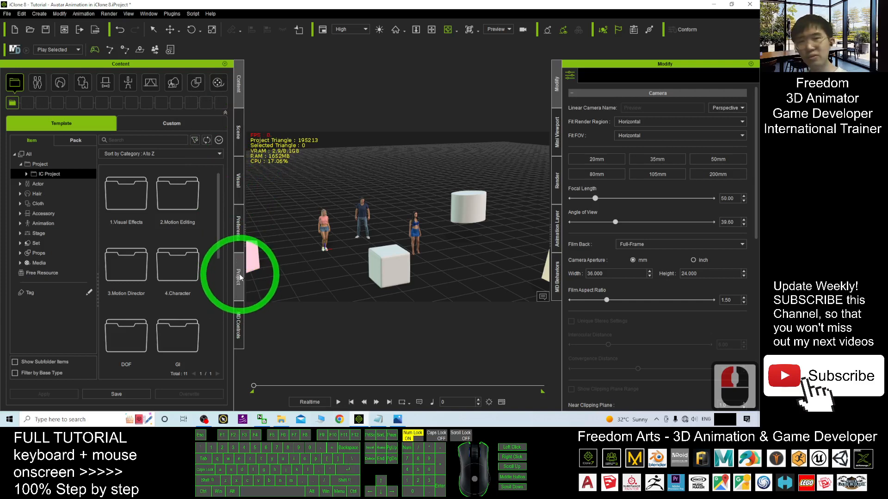
Step: Show the Project settings panel's 2D Background section with the Activate Image option
{"action": "left_click", "coordinate": [238, 277]}
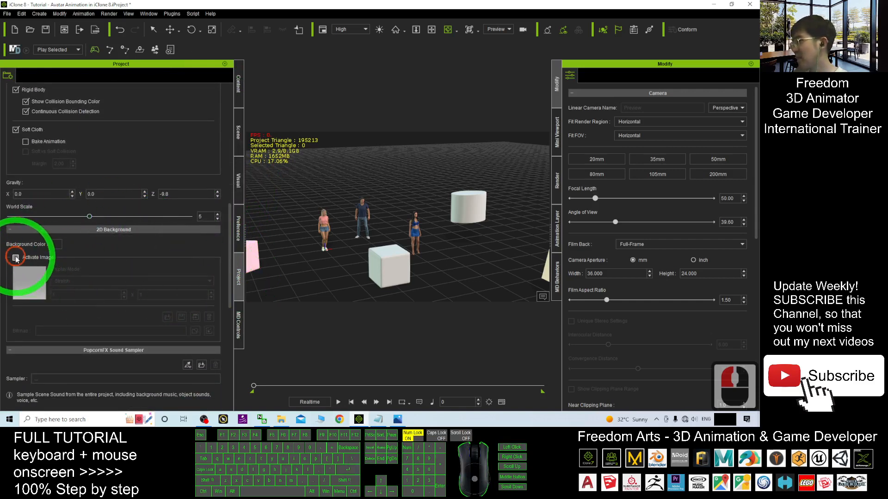
{"action": "left_click", "coordinate": [16, 258]}
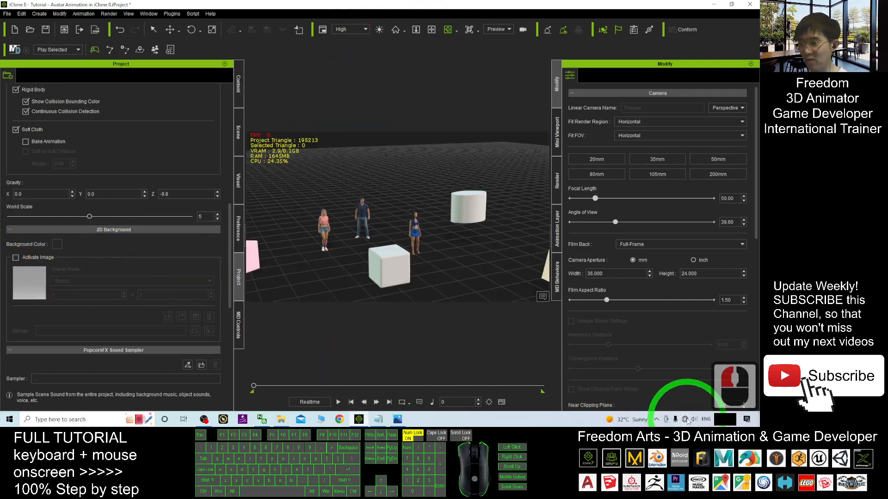
Step: Search Google Images in Chrome for 'nature' backgrounds
{"action": "left_click", "coordinate": [694, 419]}
{"action": "type", "text": "images.google.com"}
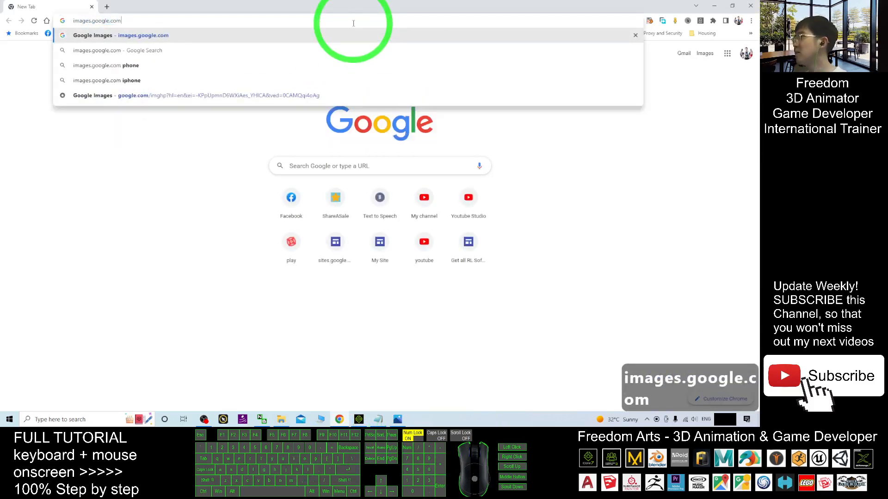
{"action": "left_click", "coordinate": [119, 35]}
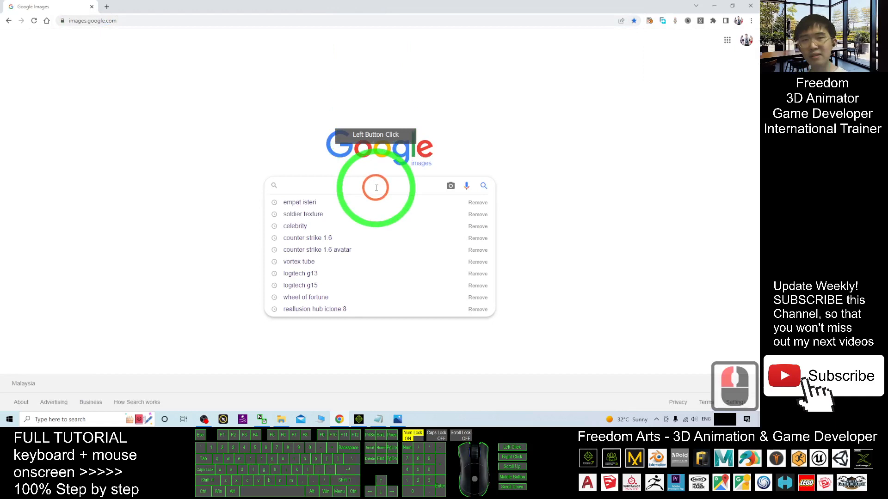
{"action": "left_click", "coordinate": [376, 188]}
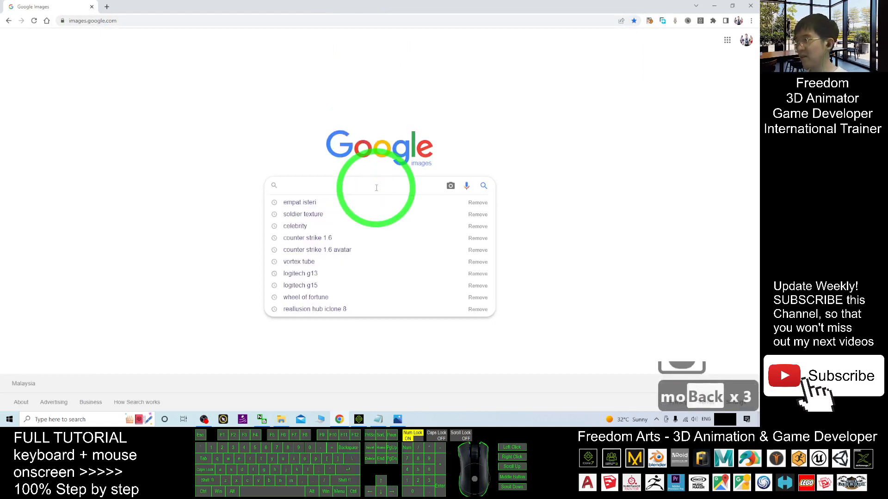
{"action": "type", "text": "nature"}
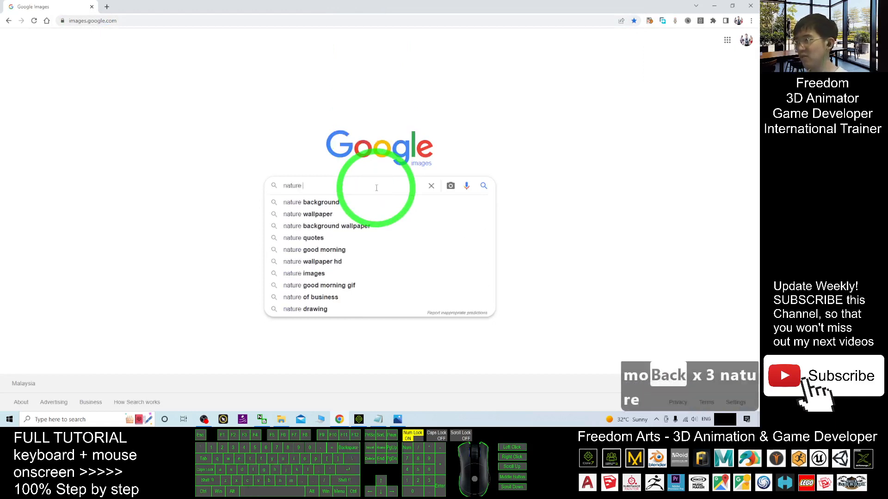
{"action": "left_click", "coordinate": [307, 214]}
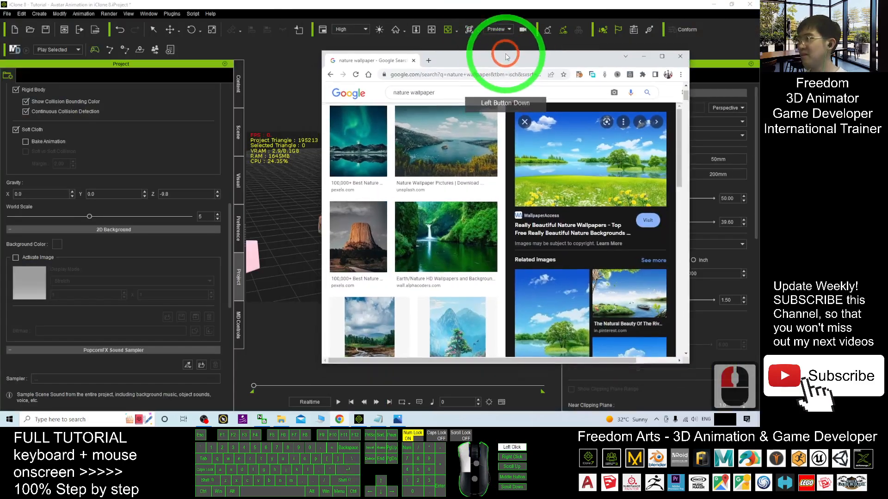
Step: Save the lake-and-meadow wallpaper to the Desktop as nature01.jpg and view it in Photos
{"action": "right_click", "coordinate": [568, 151]}
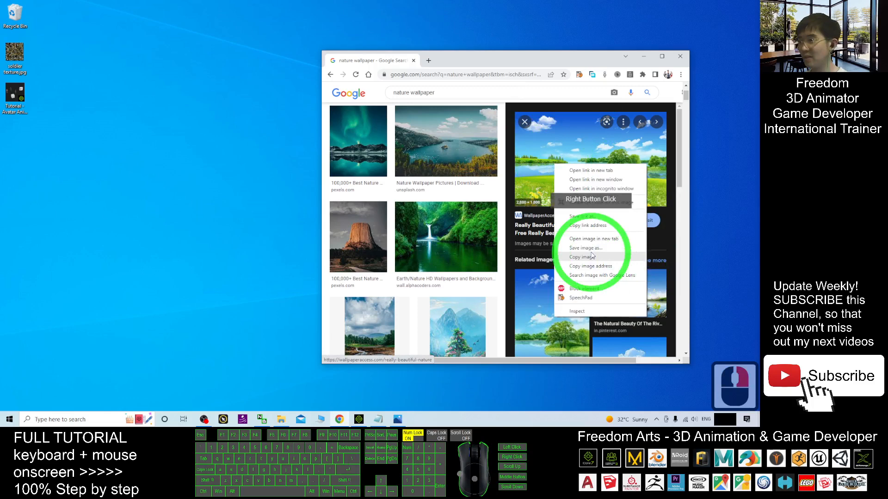
{"action": "left_click", "coordinate": [584, 248]}
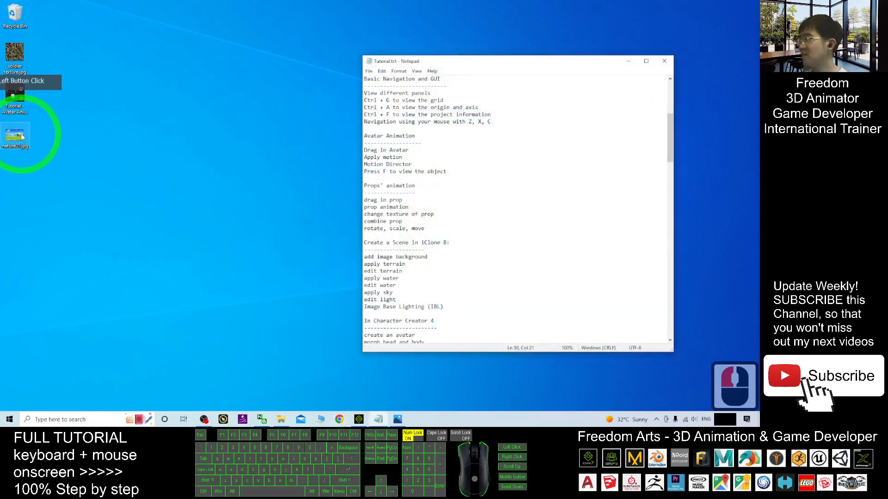
{"action": "double_click", "coordinate": [15, 135]}
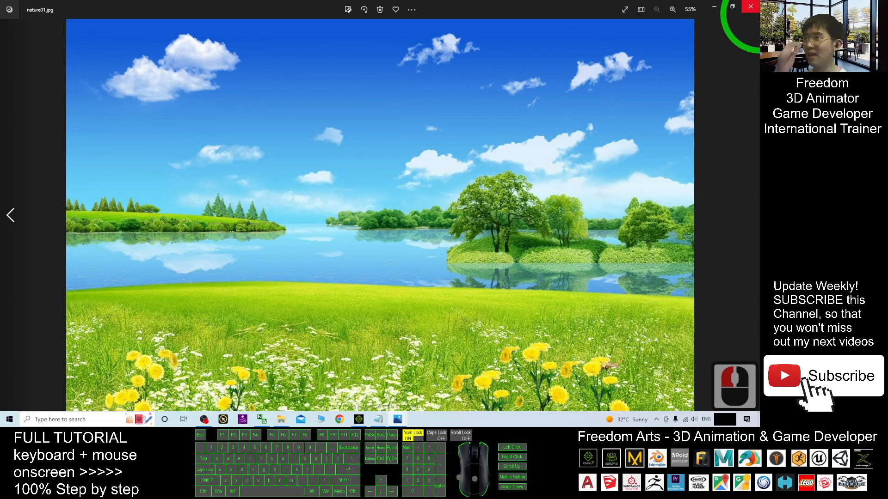
Step: Close Photos and set nature01.jpg as the project's 2D background image
{"action": "left_click", "coordinate": [358, 419]}
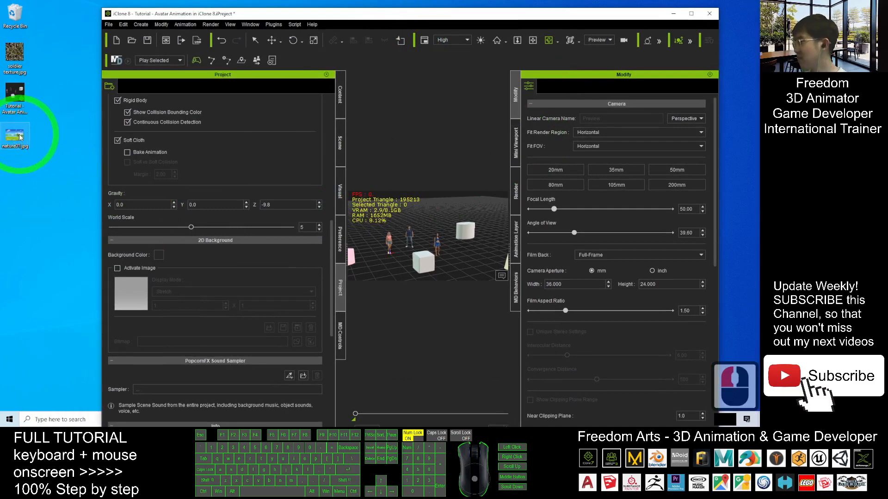
{"action": "left_click", "coordinate": [430, 218]}
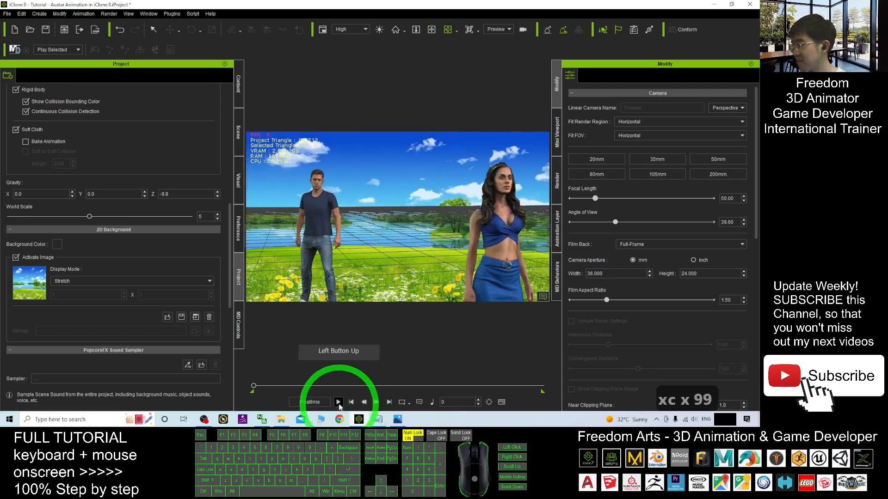
Step: Play the avatars' animation in front of the nature background, then stop it
{"action": "left_click", "coordinate": [338, 402]}
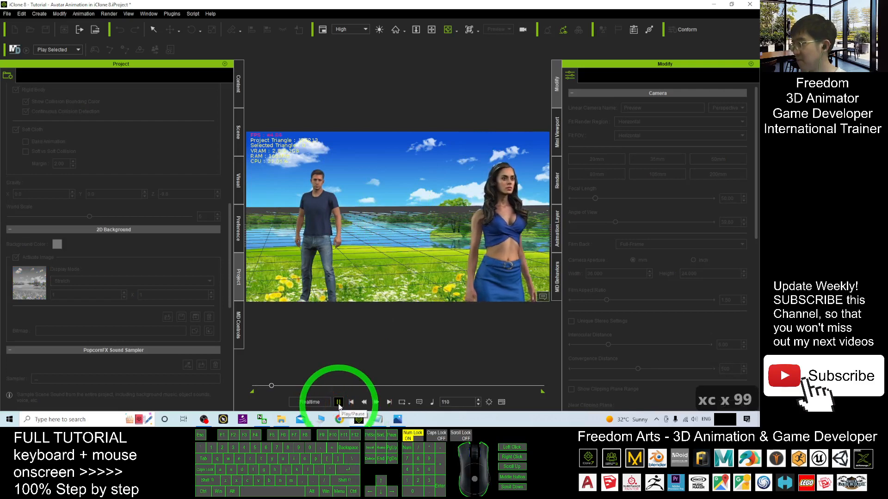
{"action": "left_click", "coordinate": [338, 402]}
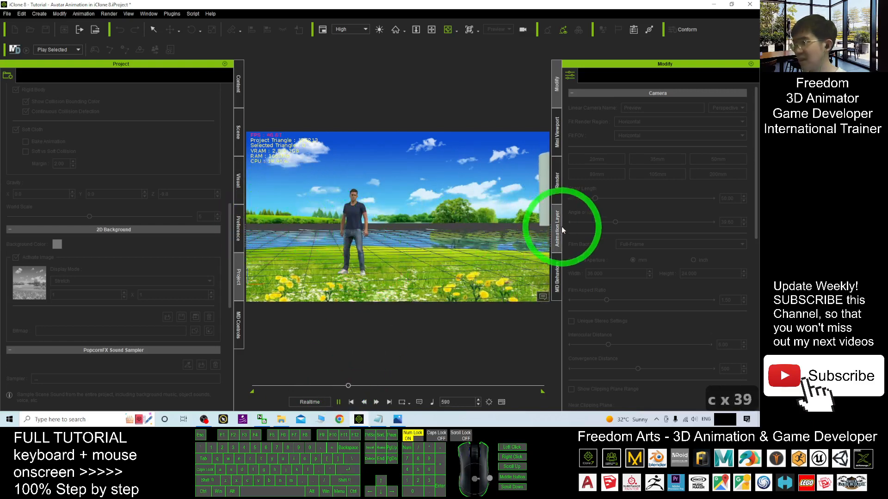
{"action": "left_click", "coordinate": [323, 28]}
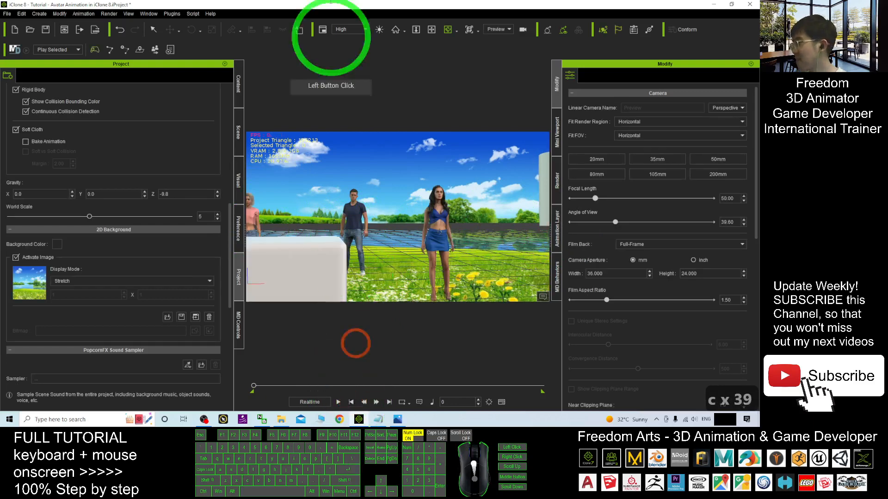
{"action": "left_click", "coordinate": [731, 4]}
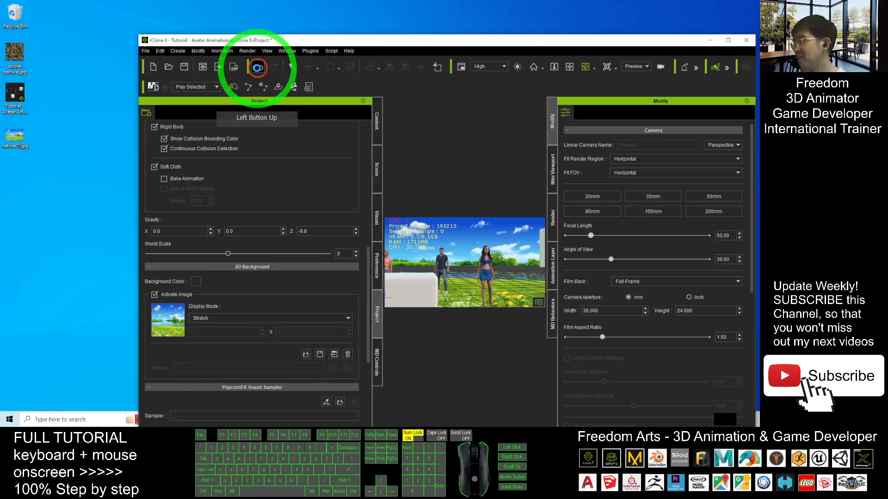
{"action": "left_click", "coordinate": [155, 295]}
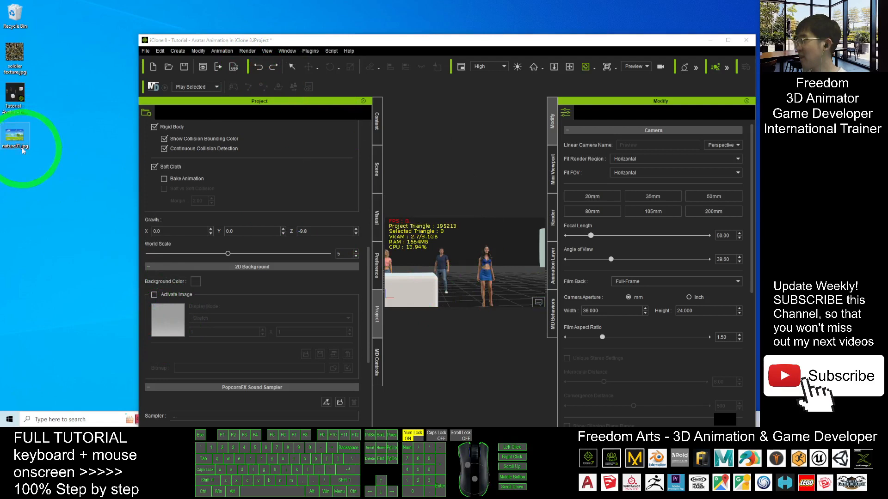
{"action": "left_click", "coordinate": [500, 238]}
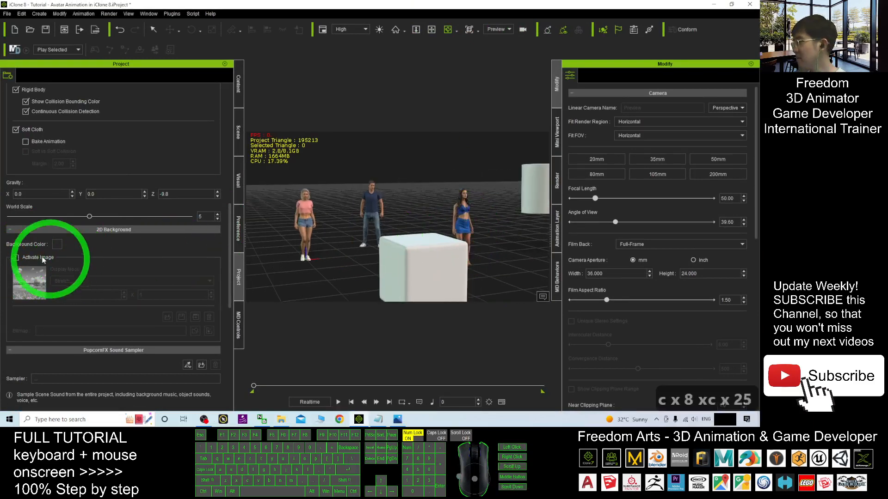
{"action": "left_click", "coordinate": [17, 258]}
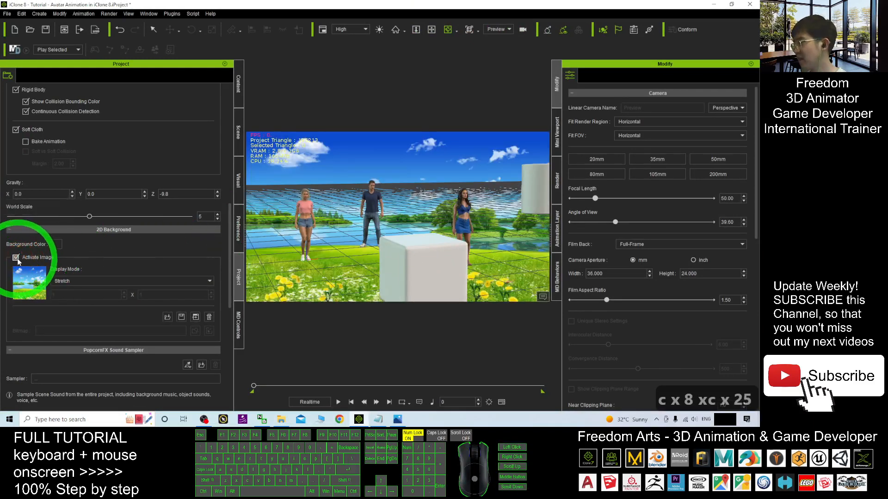
{"action": "left_click", "coordinate": [16, 257]}
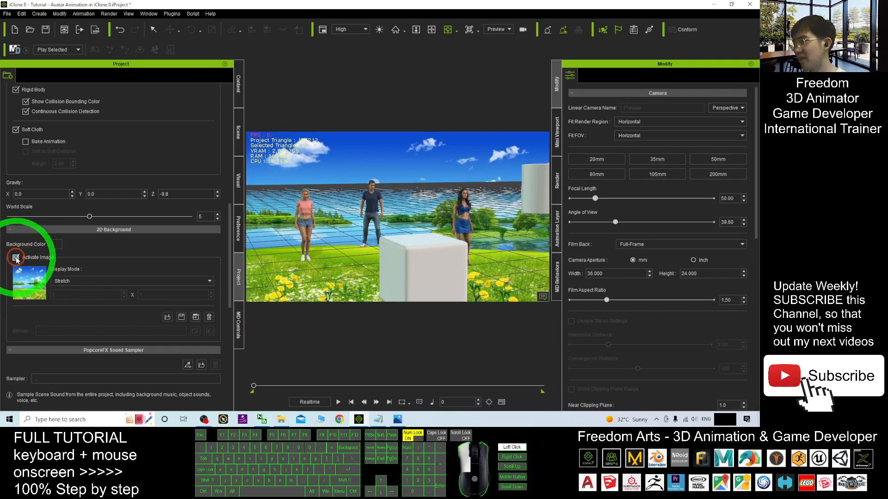
Step: Turn off the background image and set the background colour to orange, then pink
{"action": "left_click", "coordinate": [58, 245]}
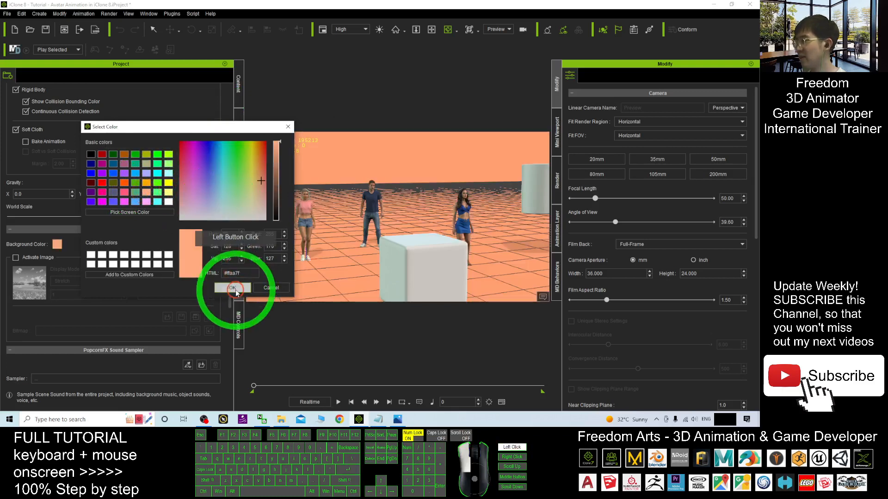
{"action": "left_click", "coordinate": [231, 288]}
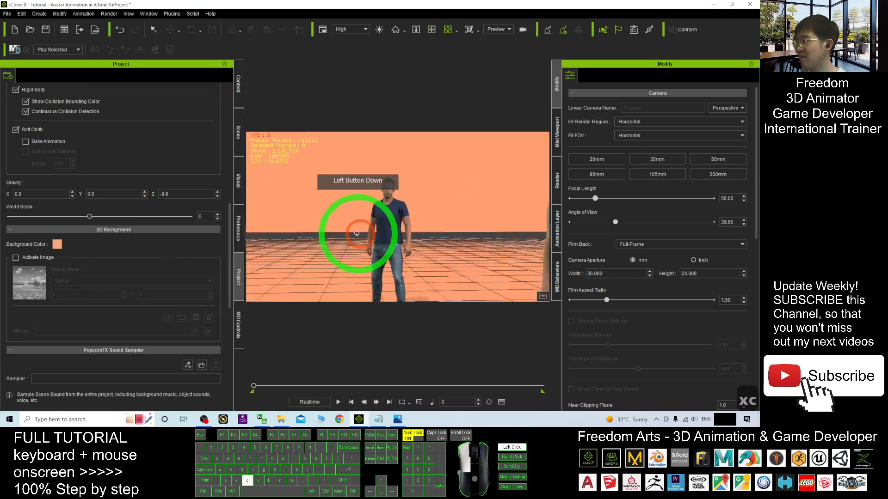
{"action": "left_click", "coordinate": [58, 244]}
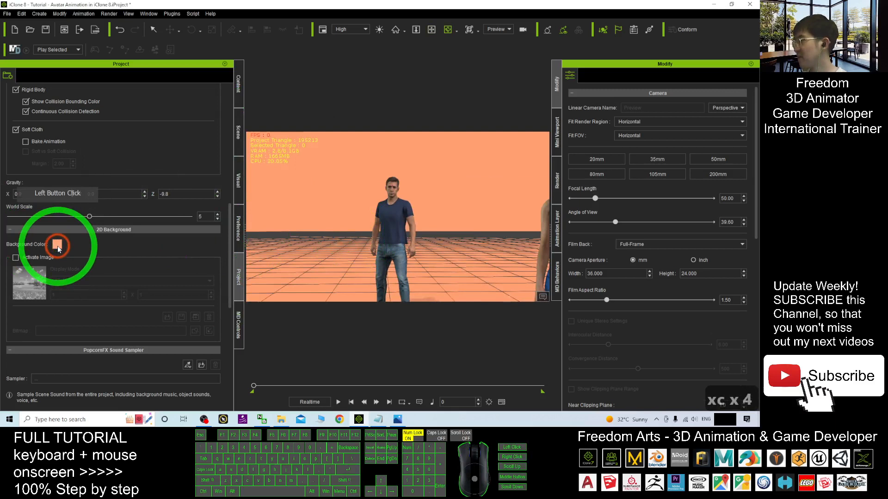
{"action": "left_click", "coordinate": [56, 245]}
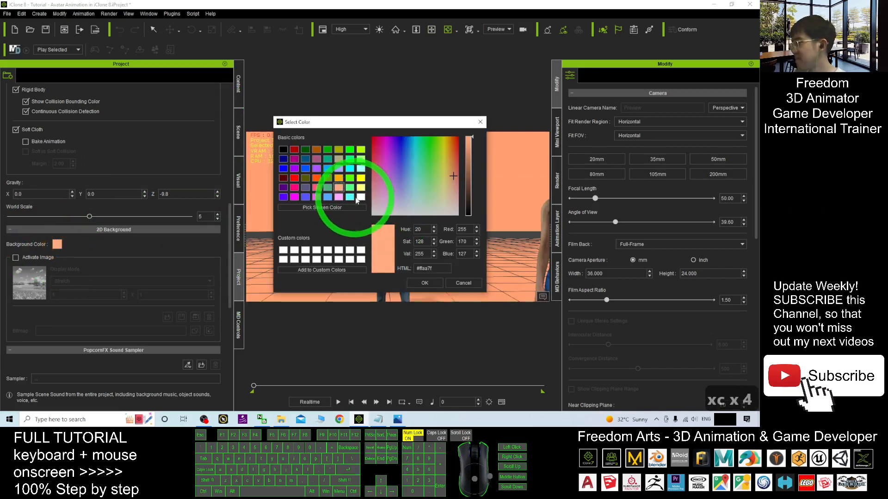
{"action": "left_click", "coordinate": [316, 199]}
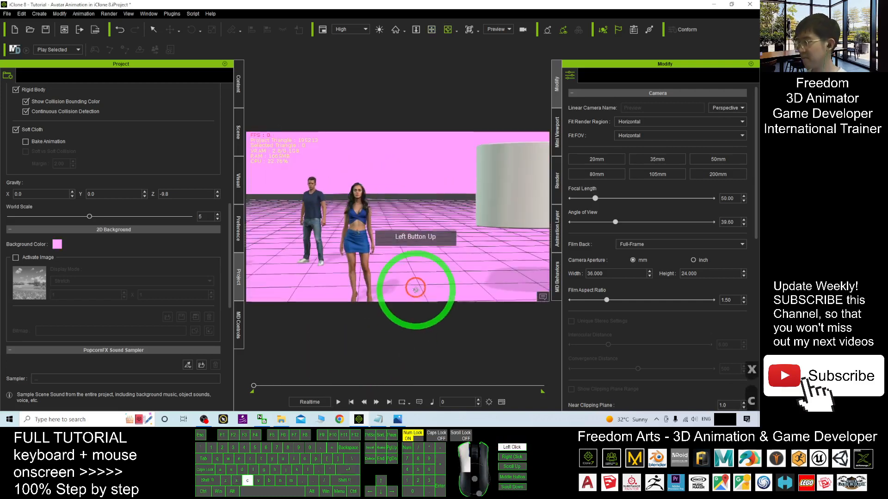
Step: Play the animation against the solid pink background
{"action": "left_click", "coordinate": [338, 402]}
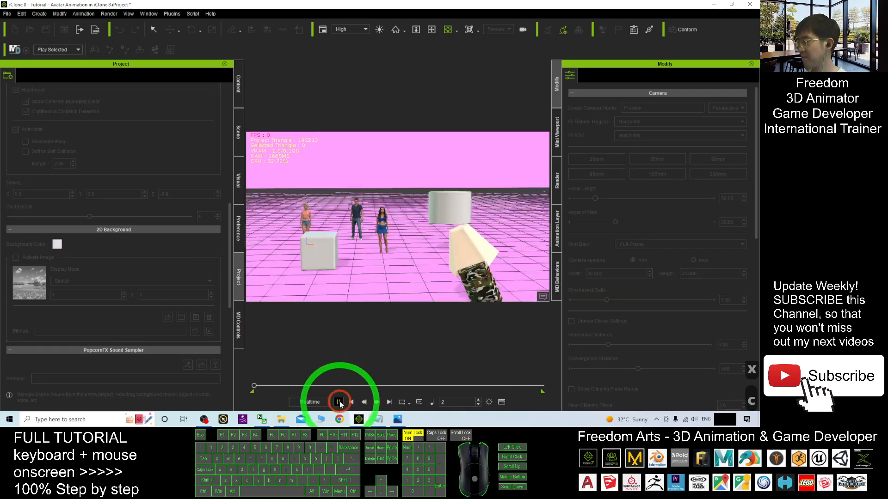
{"action": "left_click", "coordinate": [338, 402]}
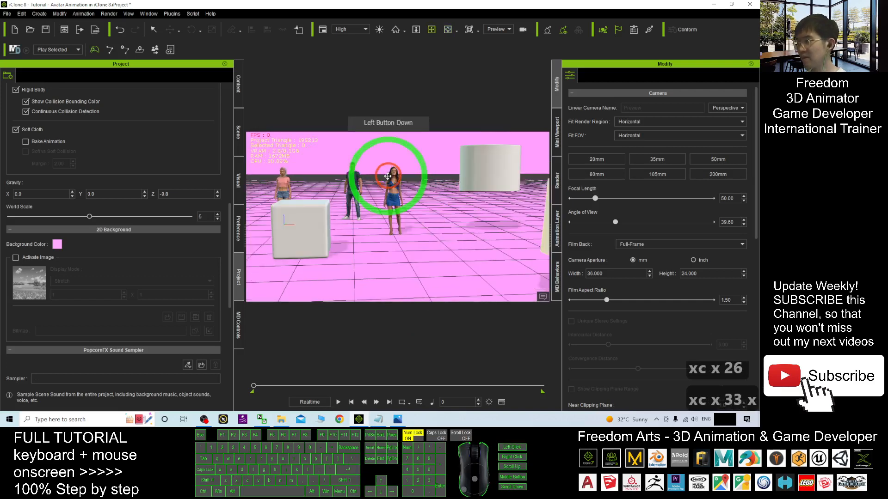
{"action": "double_click", "coordinate": [263, 244]}
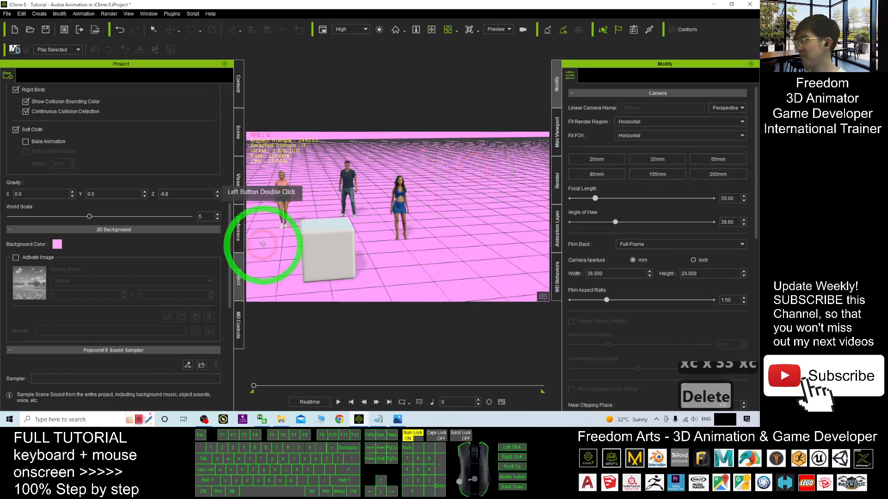
Step: Re-enable Activate Image for the nature background and play the animation again
{"action": "left_click", "coordinate": [16, 257]}
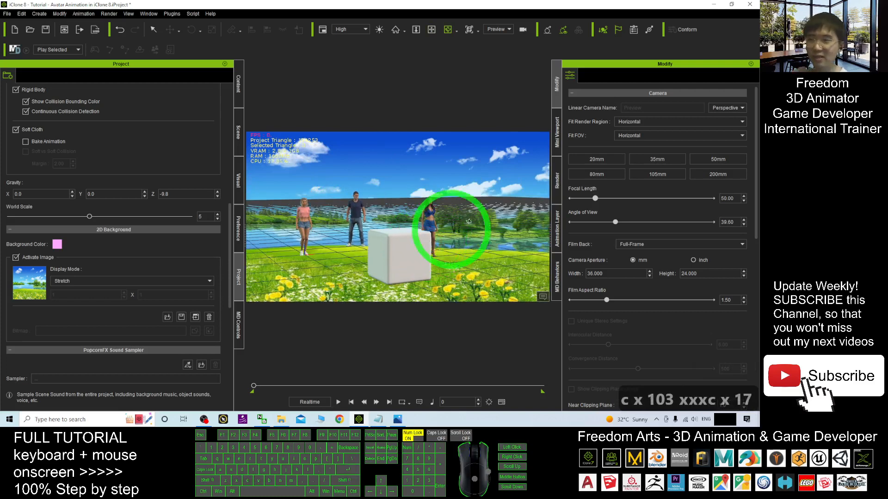
{"action": "left_click", "coordinate": [338, 402]}
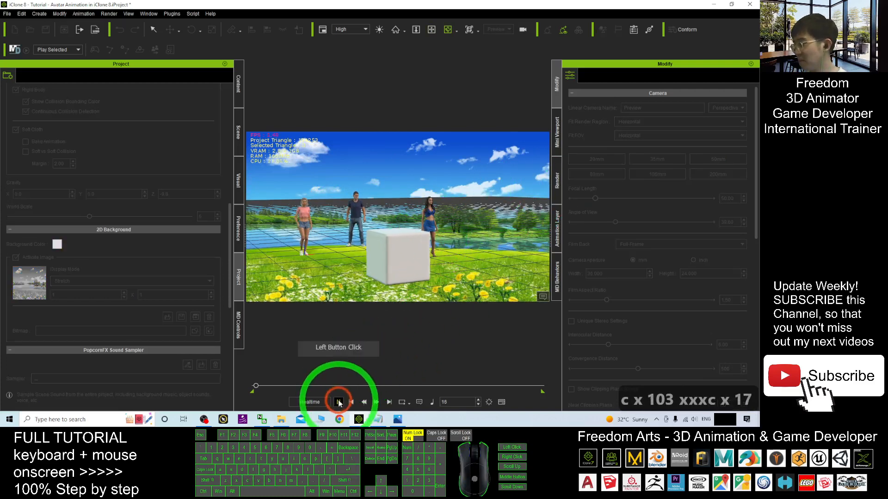
{"action": "left_click", "coordinate": [339, 402]}
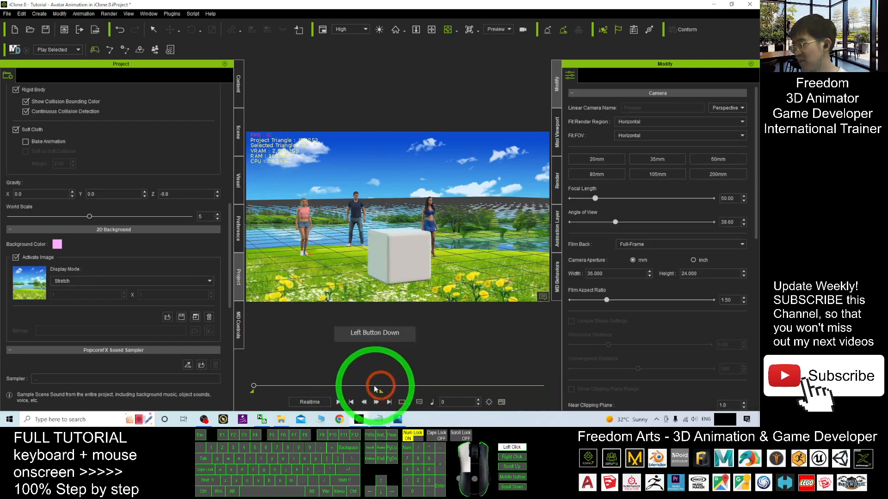
{"action": "left_click", "coordinate": [556, 175]}
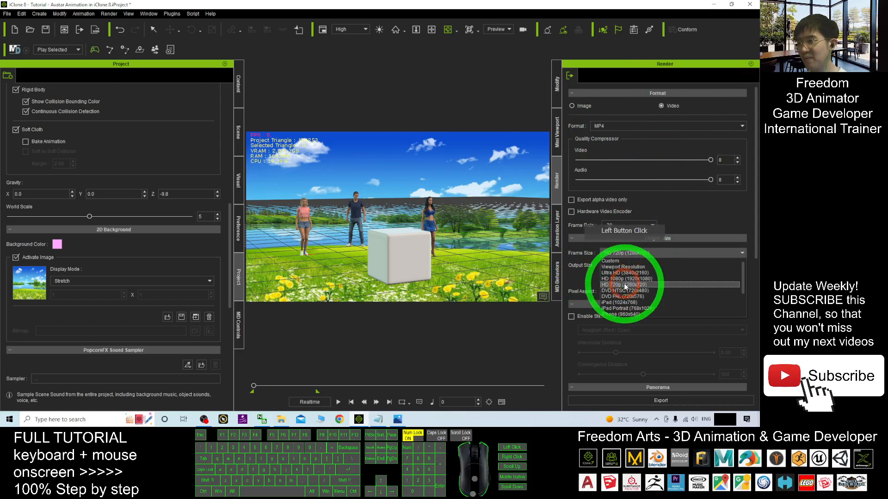
Step: Set the render frame size to HD 720p (1280x720) and start the MP4 export
{"action": "left_click", "coordinate": [626, 290]}
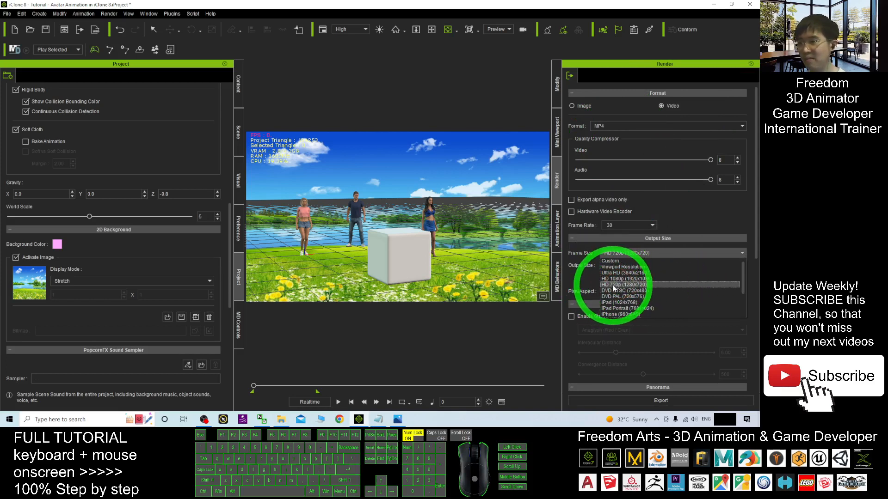
{"action": "left_click", "coordinate": [623, 284]}
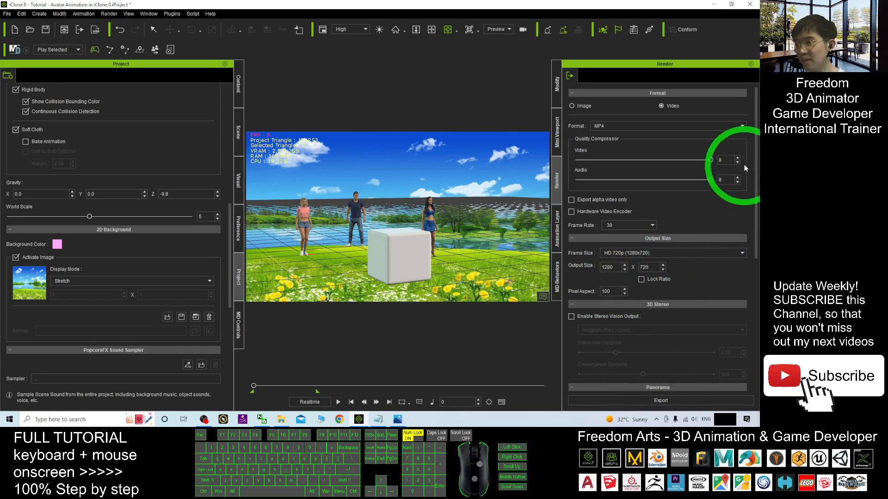
{"action": "scroll", "scroll_direction": "down", "scroll_amount": 3}
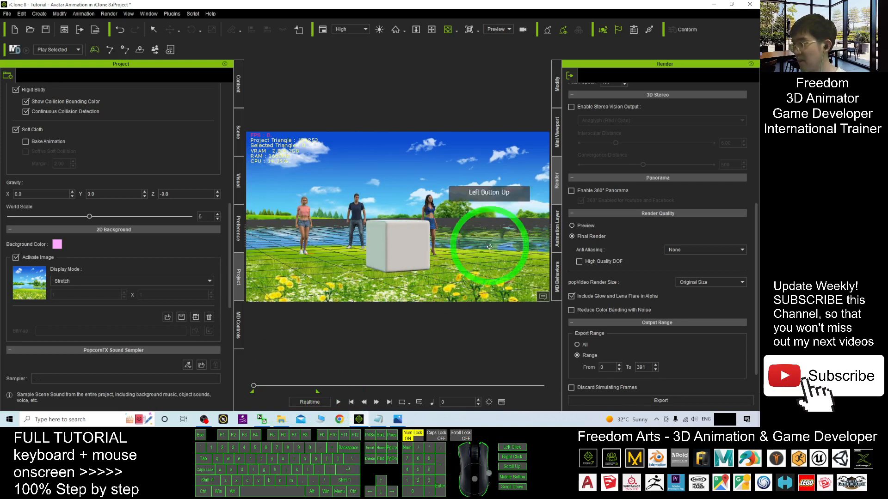
{"action": "left_click", "coordinate": [660, 401]}
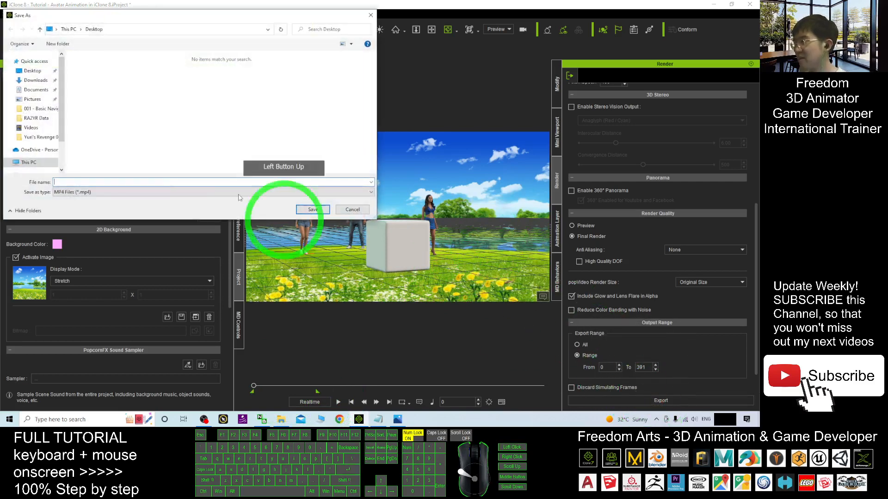
Step: Render the video to the Desktop as video001.mp4 and decline opening it afterwards
{"action": "left_click", "coordinate": [32, 71]}
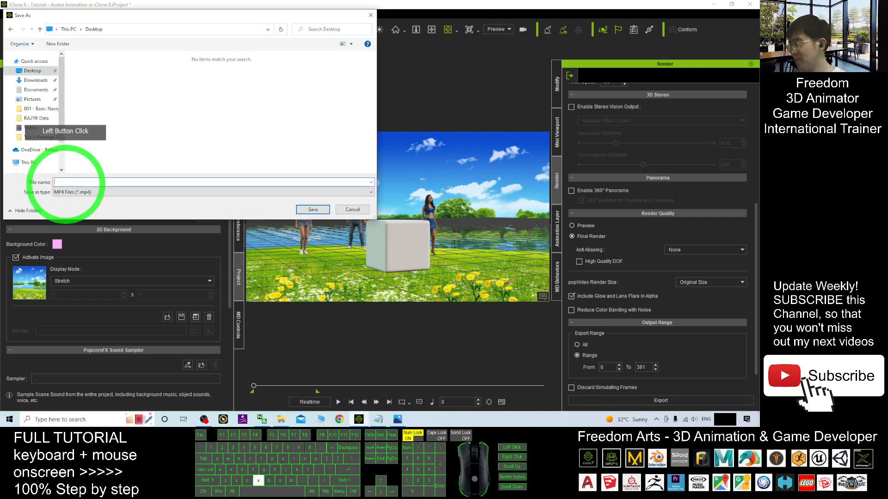
{"action": "type", "text": "video001"}
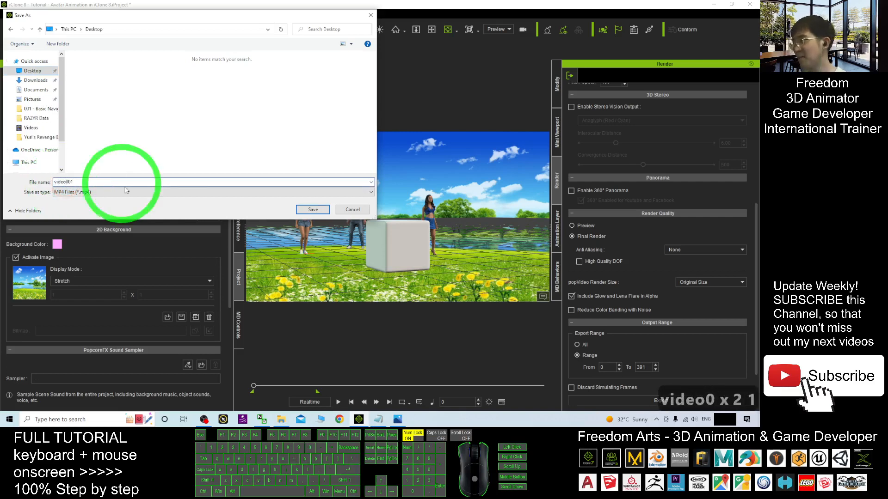
{"action": "left_click", "coordinate": [312, 209]}
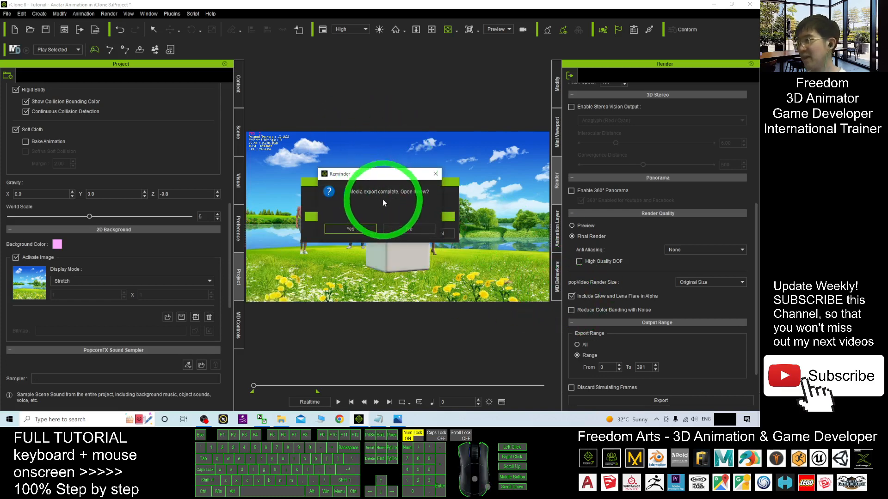
{"action": "left_click", "coordinate": [408, 229]}
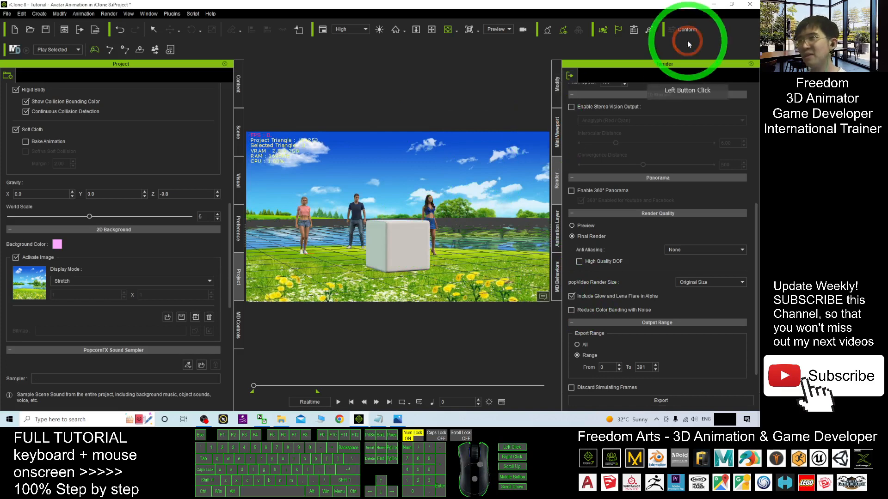
Step: Minimize iClone and Notepad, then play video001.mp4 from the desktop in Windows Media Player and close it
{"action": "left_click", "coordinate": [713, 4]}
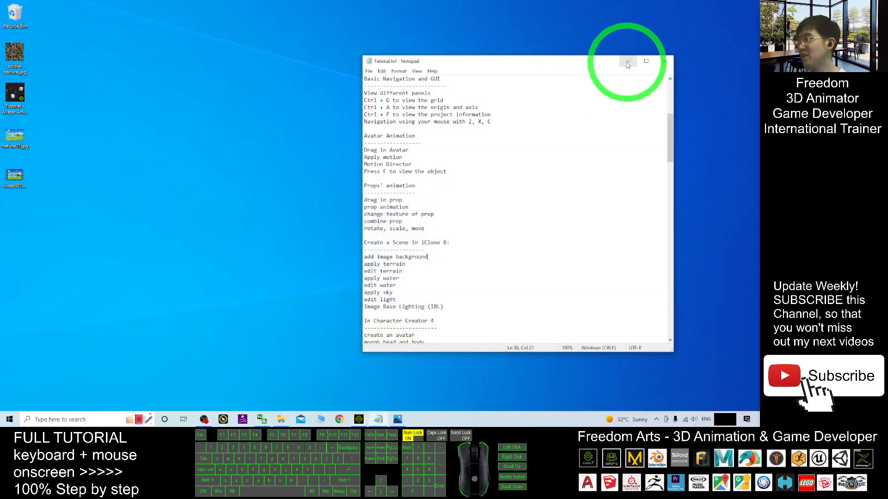
{"action": "left_click", "coordinate": [627, 61]}
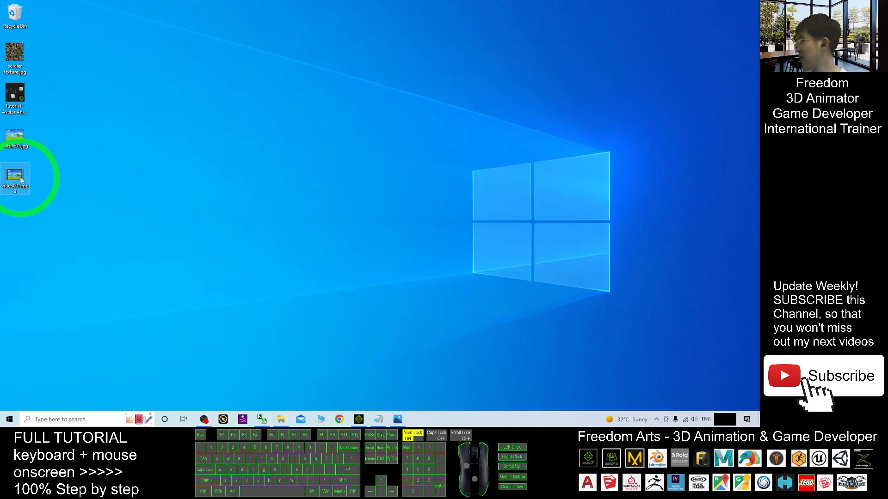
{"action": "double_click", "coordinate": [16, 178]}
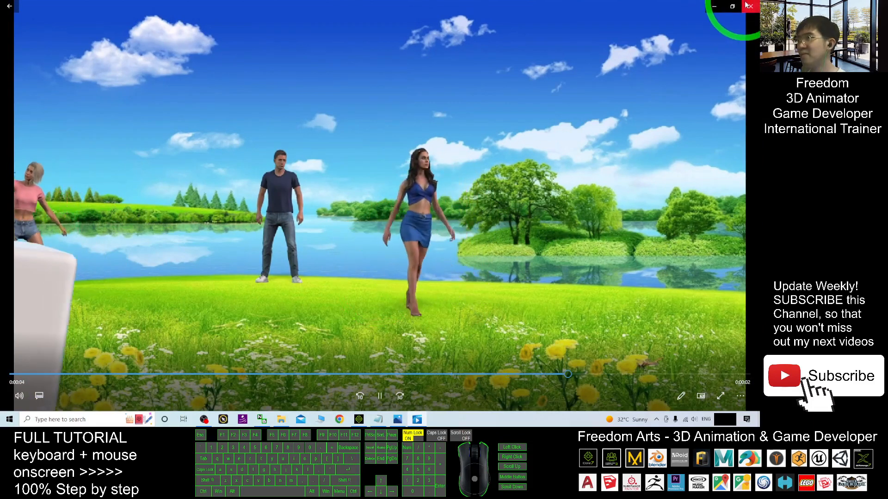
{"action": "left_click", "coordinate": [749, 6]}
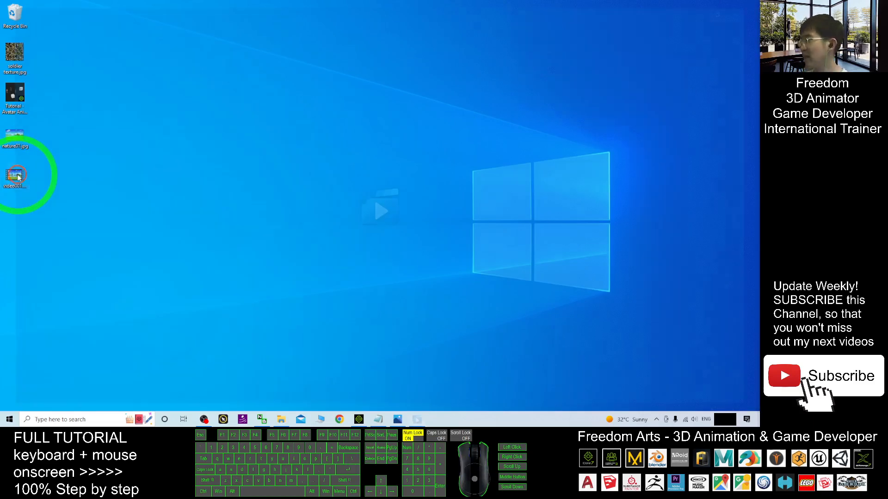
Step: Play video001.mp4 a second time, close the player, and refresh the desktop
{"action": "double_click", "coordinate": [16, 174]}
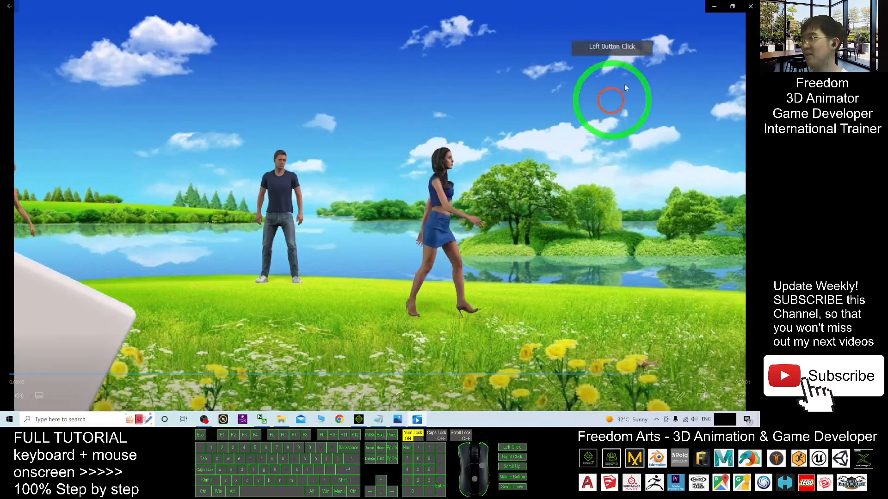
{"action": "left_click", "coordinate": [750, 6]}
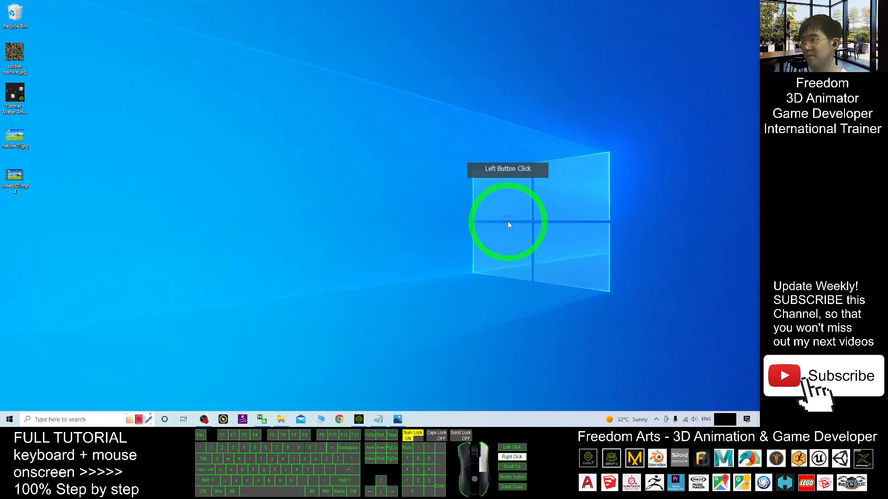
{"action": "right_click", "coordinate": [362, 262]}
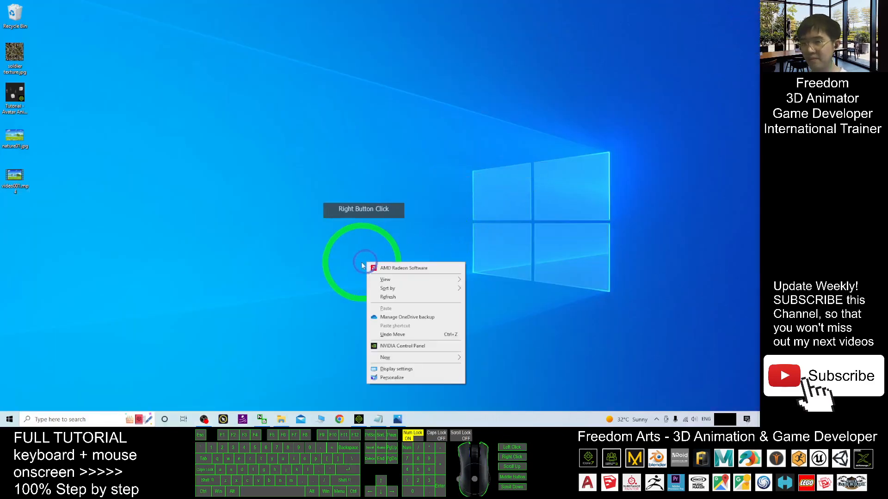
{"action": "left_click", "coordinate": [494, 322]}
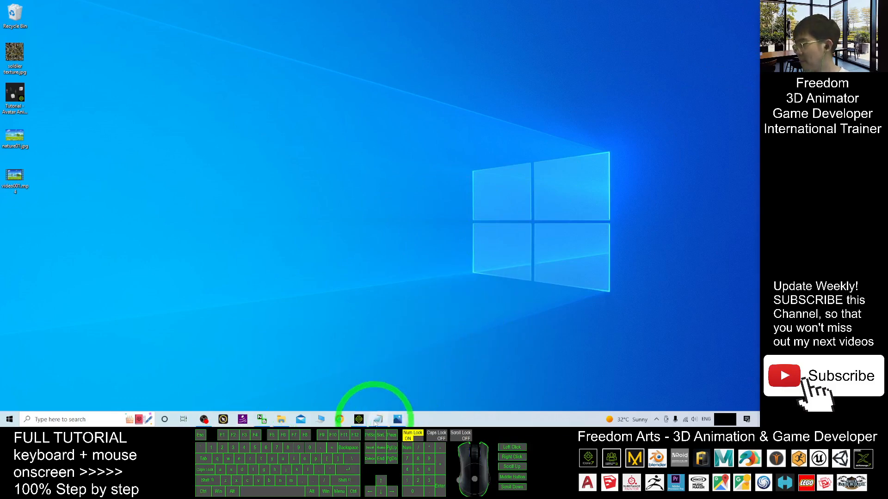
Step: Restore iClone and add the line "render a video (MP4)" to the Notepad tutorial notes
{"action": "left_click", "coordinate": [378, 419]}
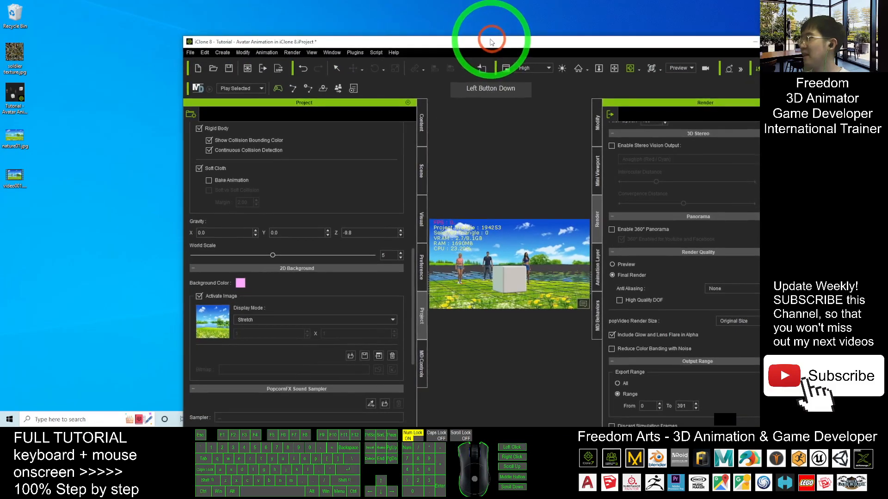
{"action": "mouse_move", "coordinate": [157, 89]}
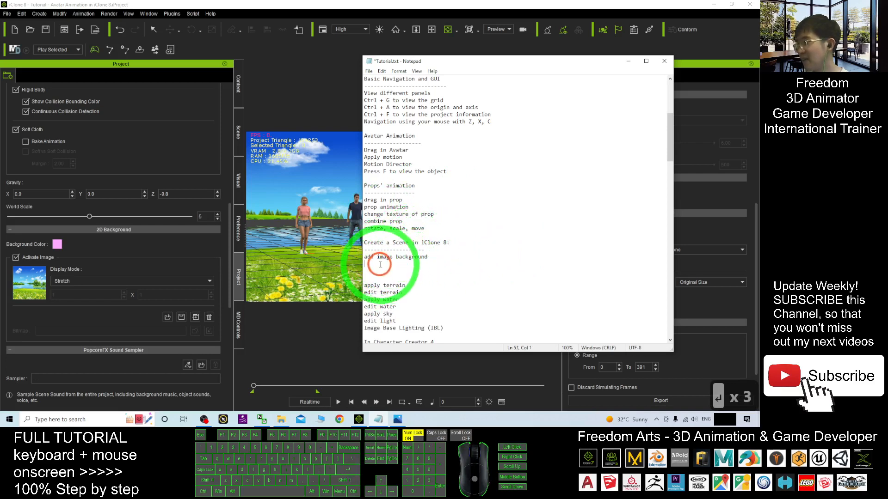
{"action": "mouse_move", "coordinate": [569, 285]}
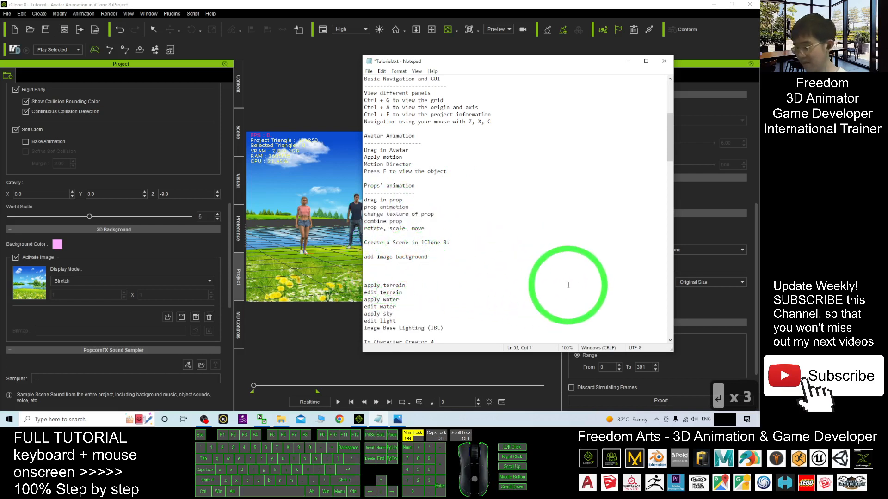
{"action": "type", "text": "render a"}
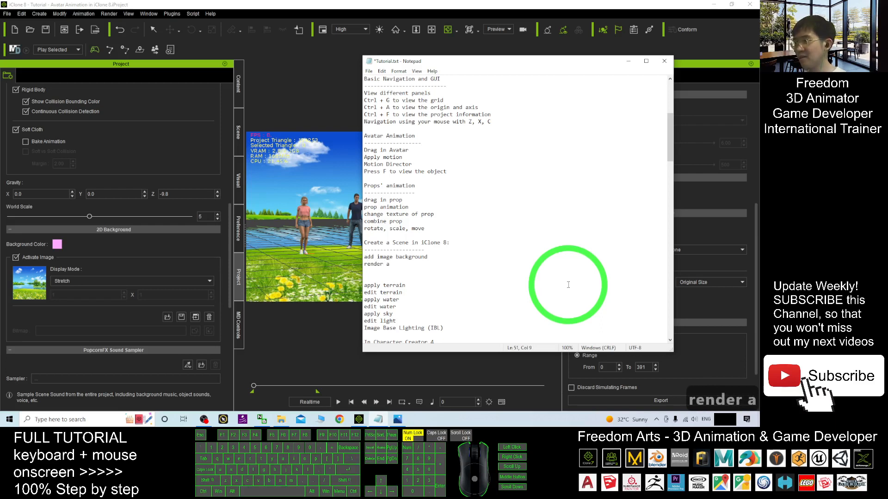
{"action": "type", "text": "video (M"}
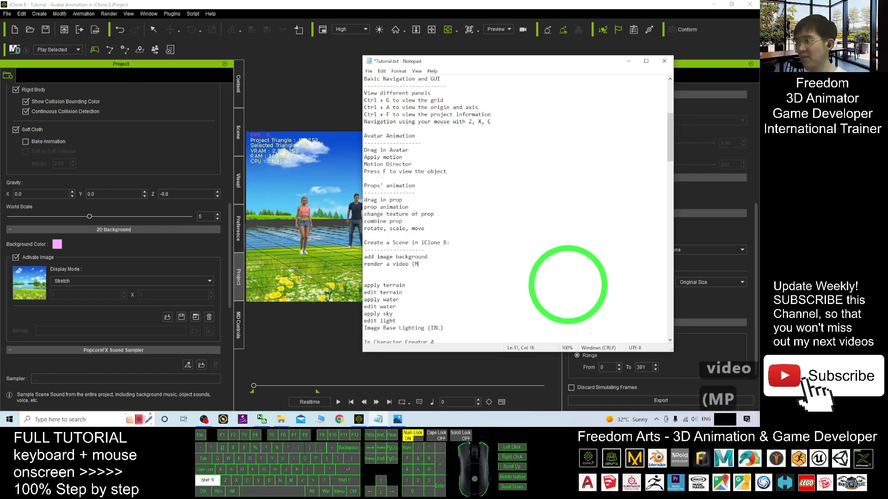
{"action": "type", "text": "P4)"}
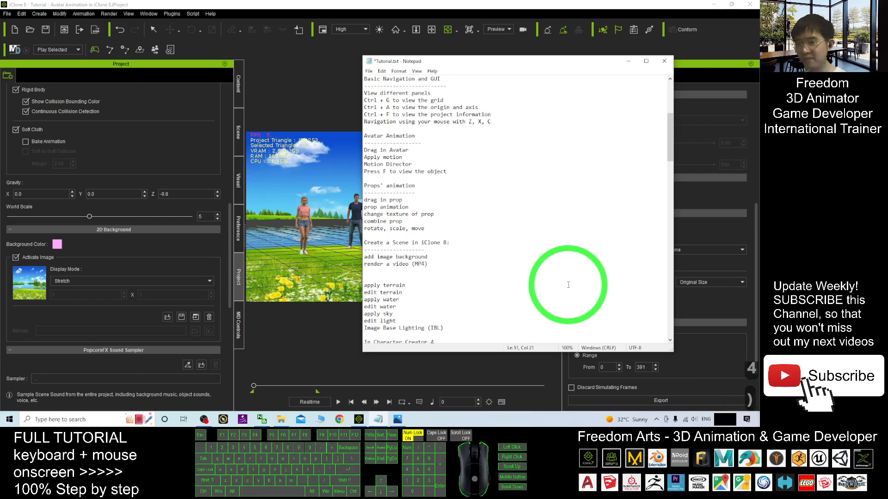
Step: Mark the scene heading as 2D and begin a new "Create a 3D Scene" heading
{"action": "left_click", "coordinate": [433, 255]}
{"action": "type", "text": "Create a"}
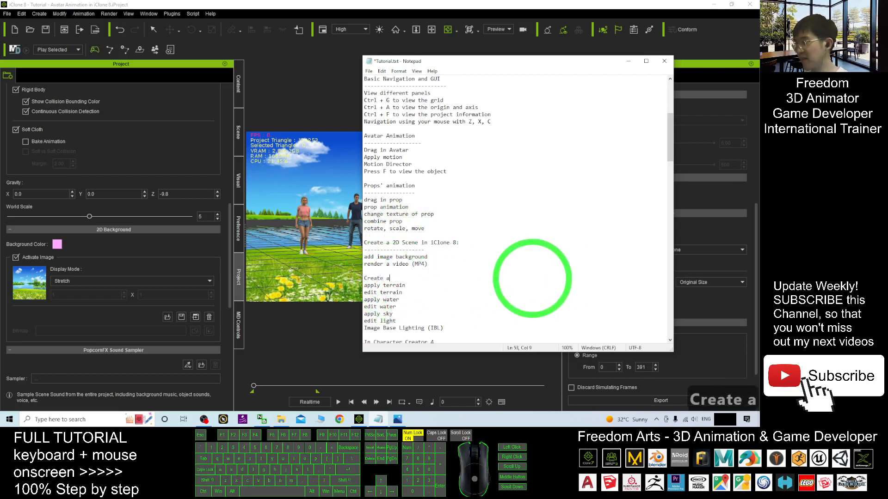
{"action": "type", "text": "3D Sce"}
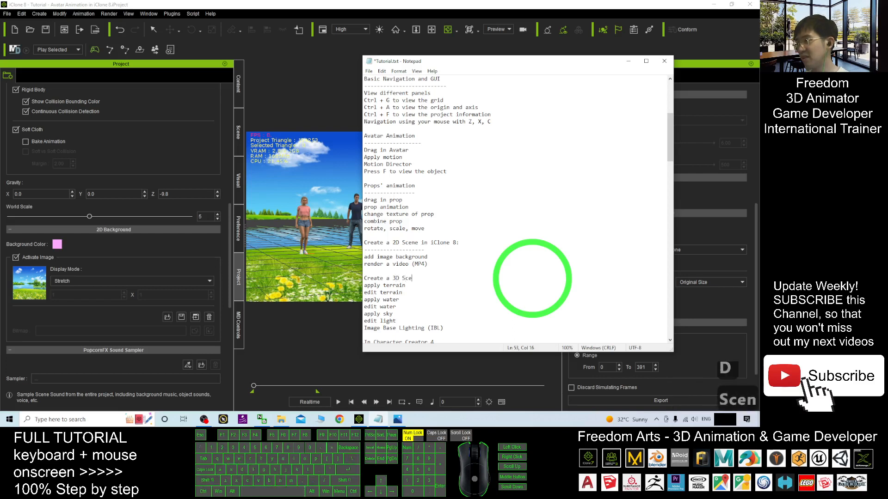